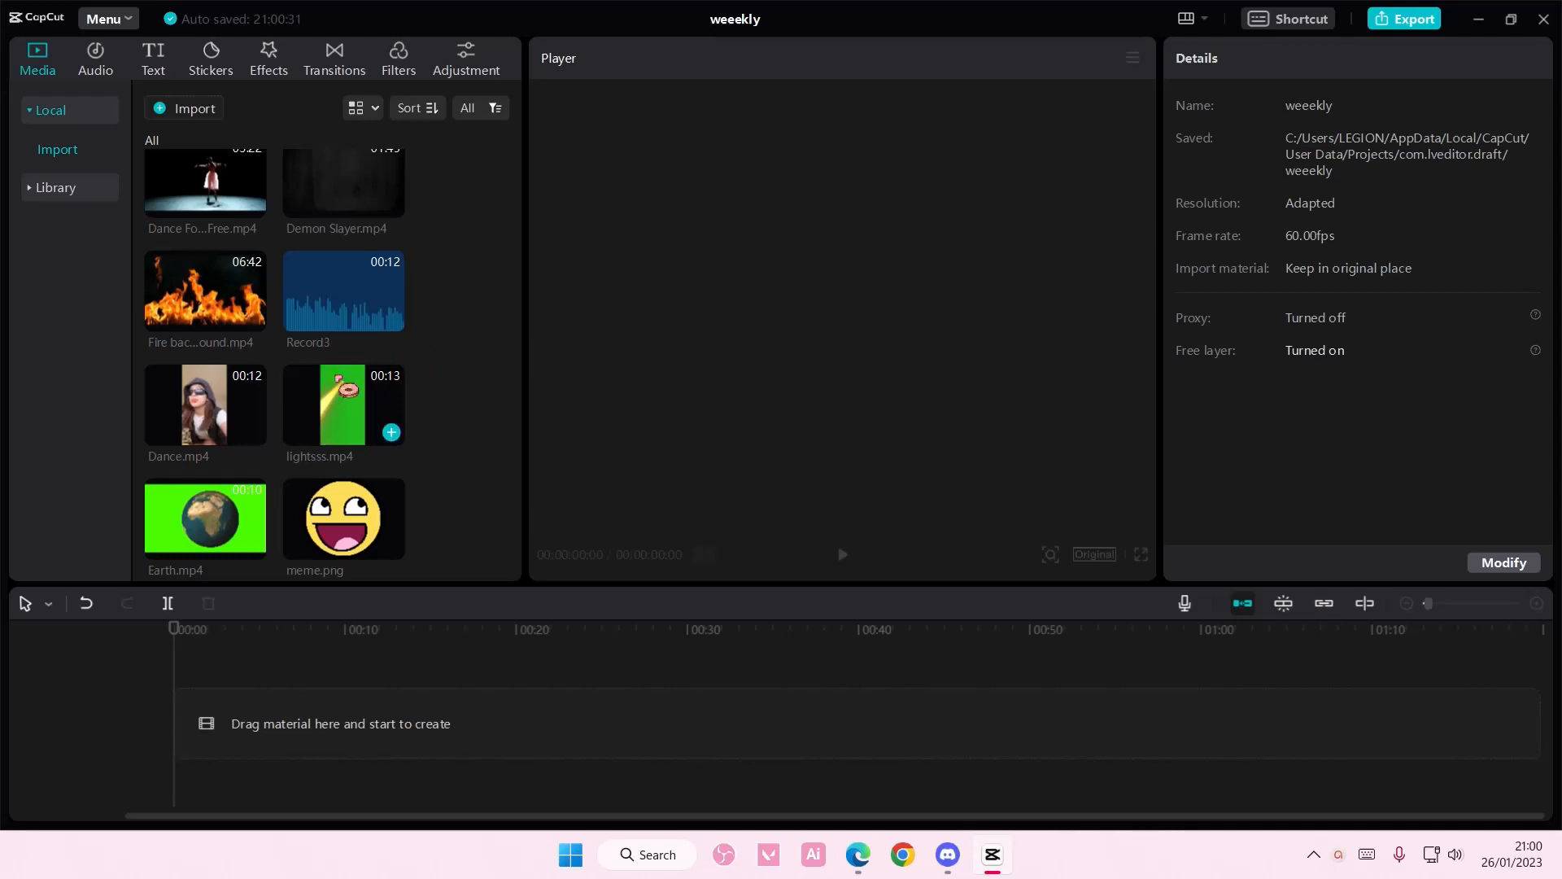
# Add Dance.mp4 to the timeline, mute its track, and open its speed settings
pyautogui.click(252, 431)
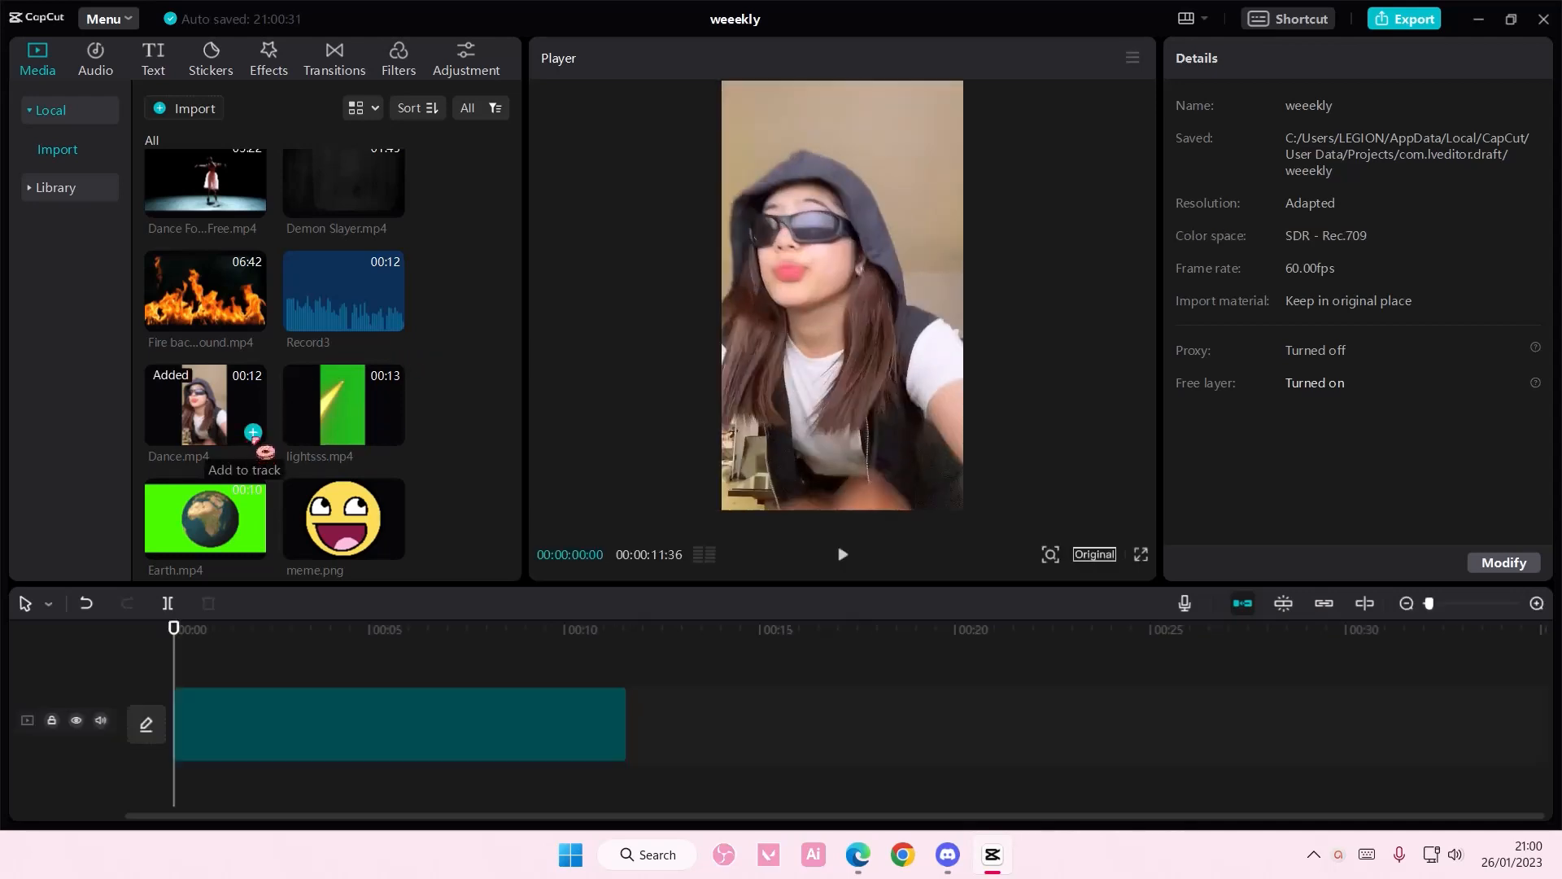
pyautogui.click(399, 725)
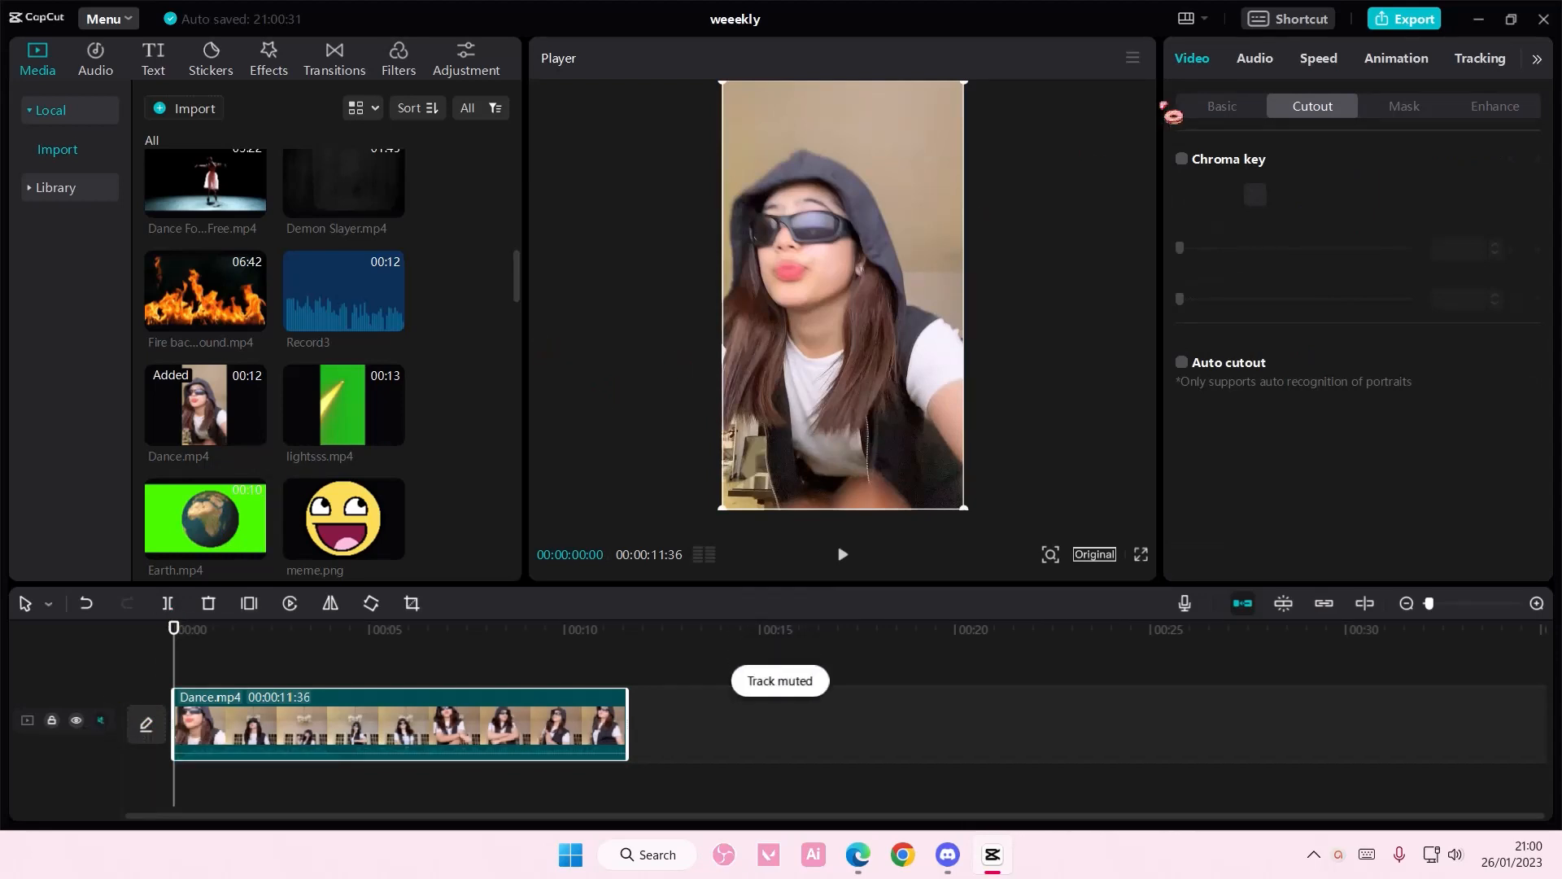
pyautogui.click(1317, 57)
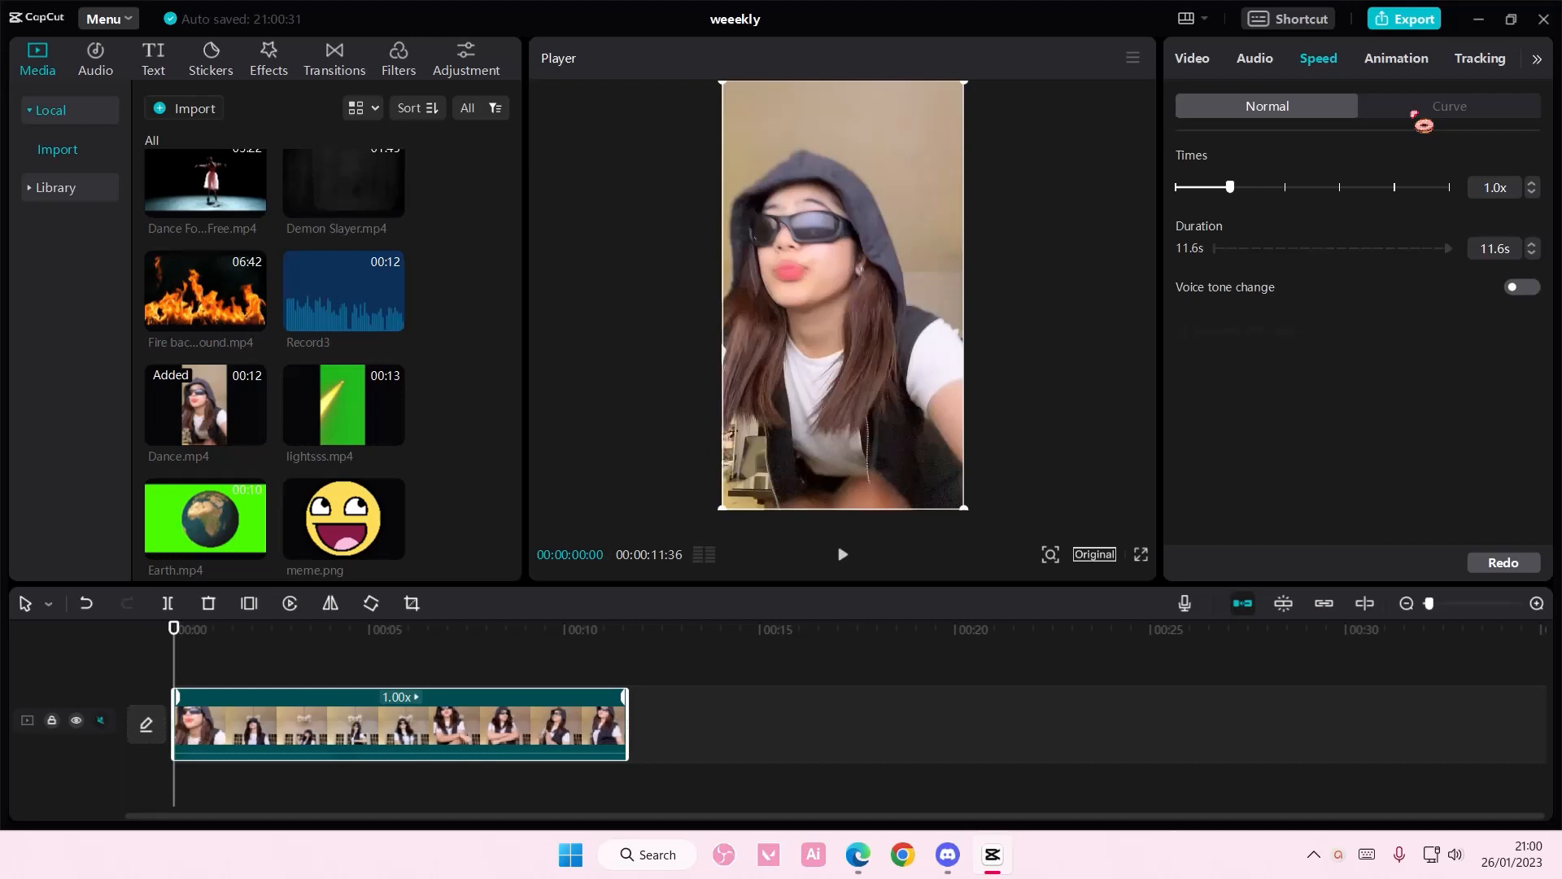
# Apply the Customized curve speed to Dance.mp4 and reselect the clip to view it
pyautogui.click(1449, 106)
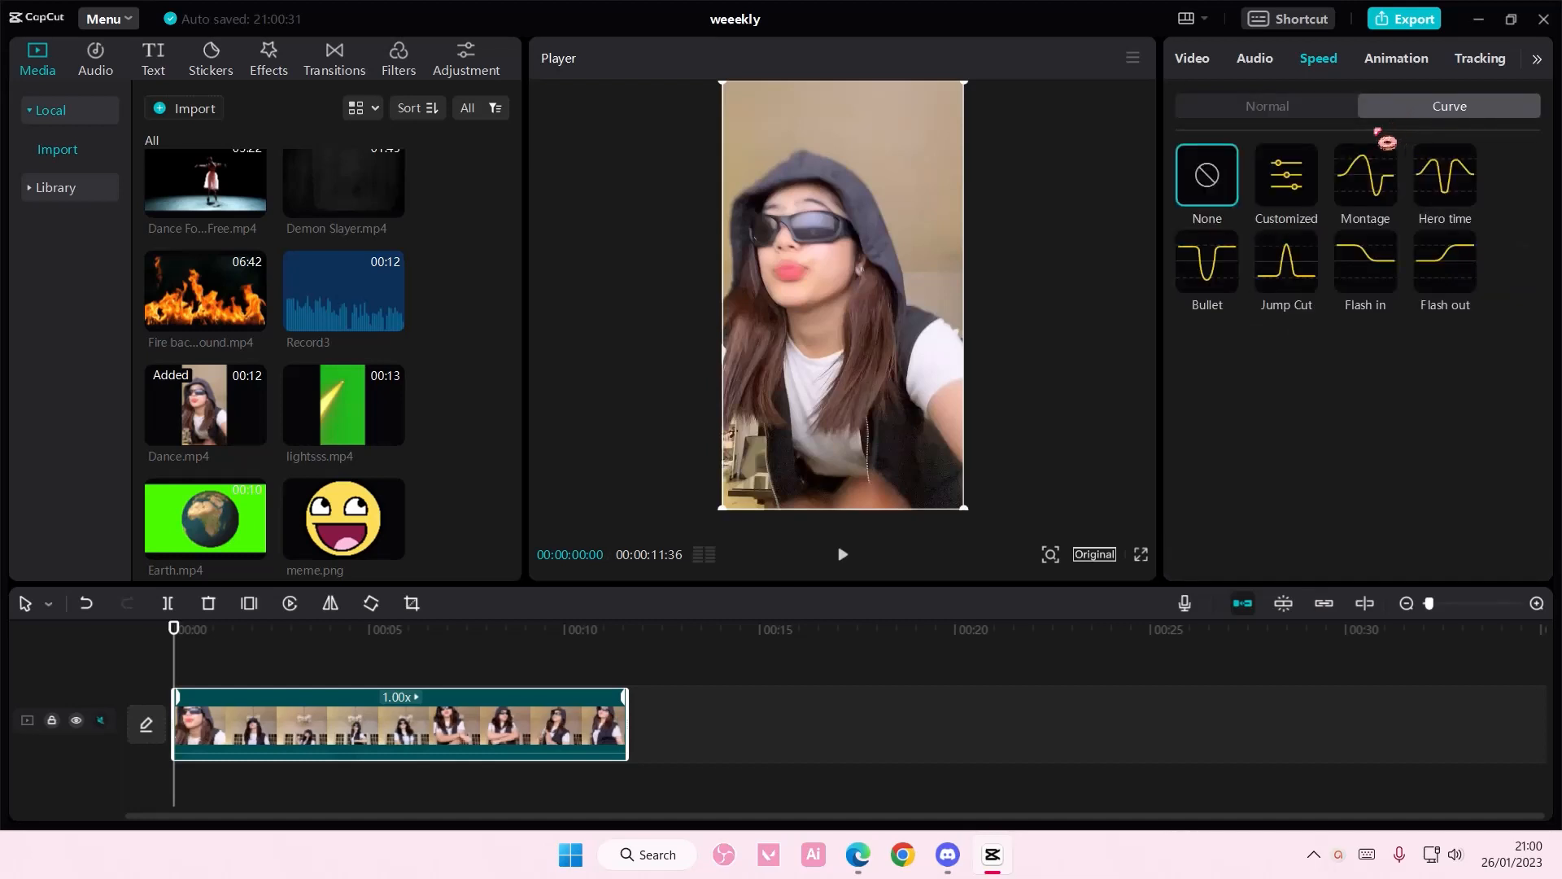
pyautogui.click(1285, 176)
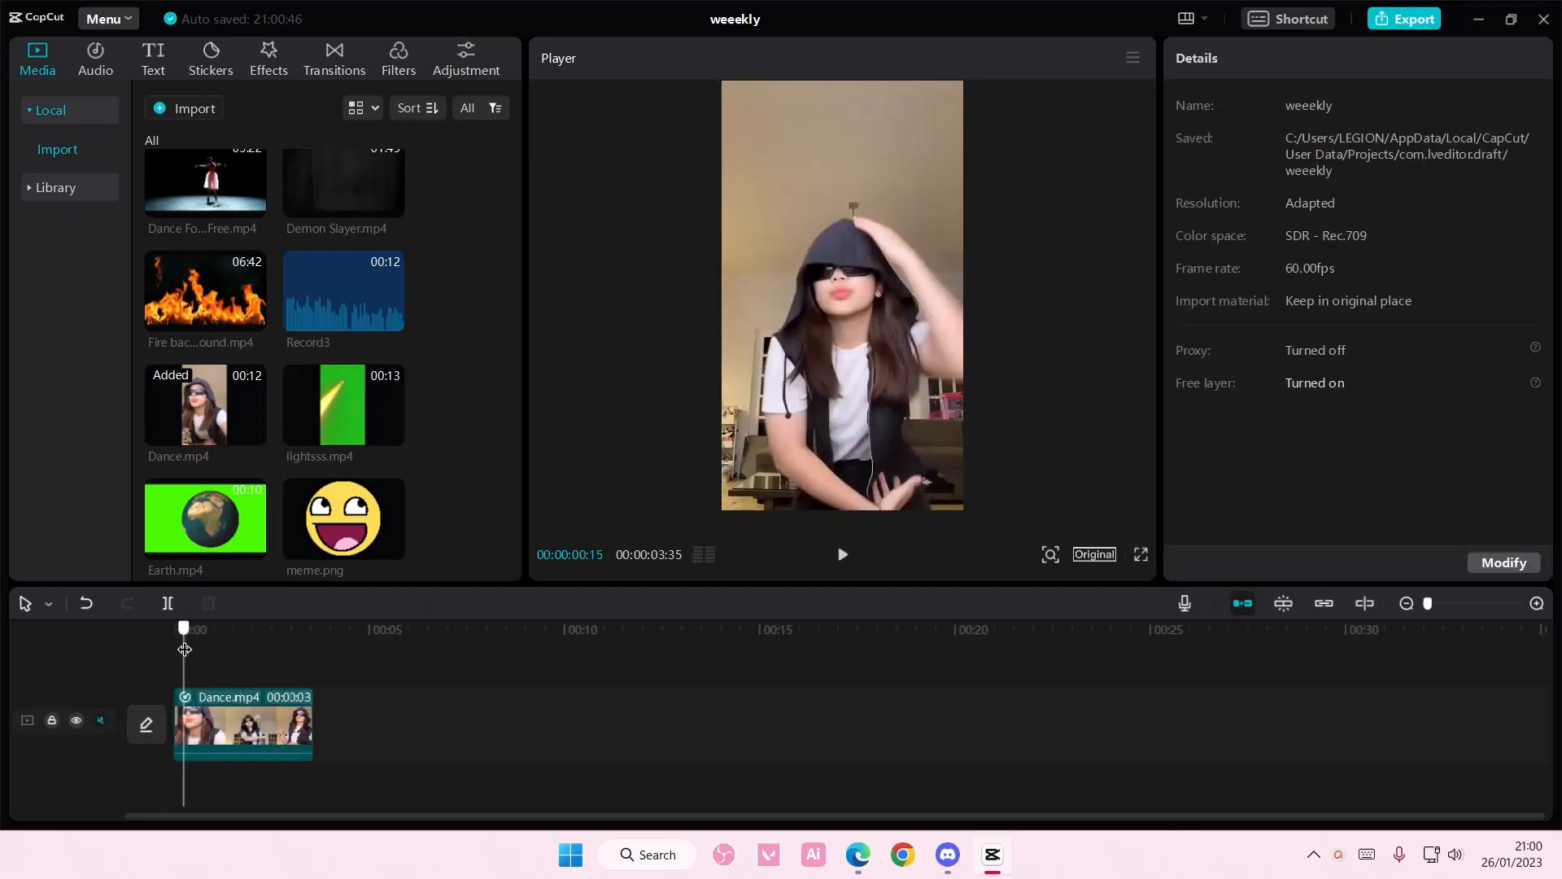
pyautogui.click(843, 554)
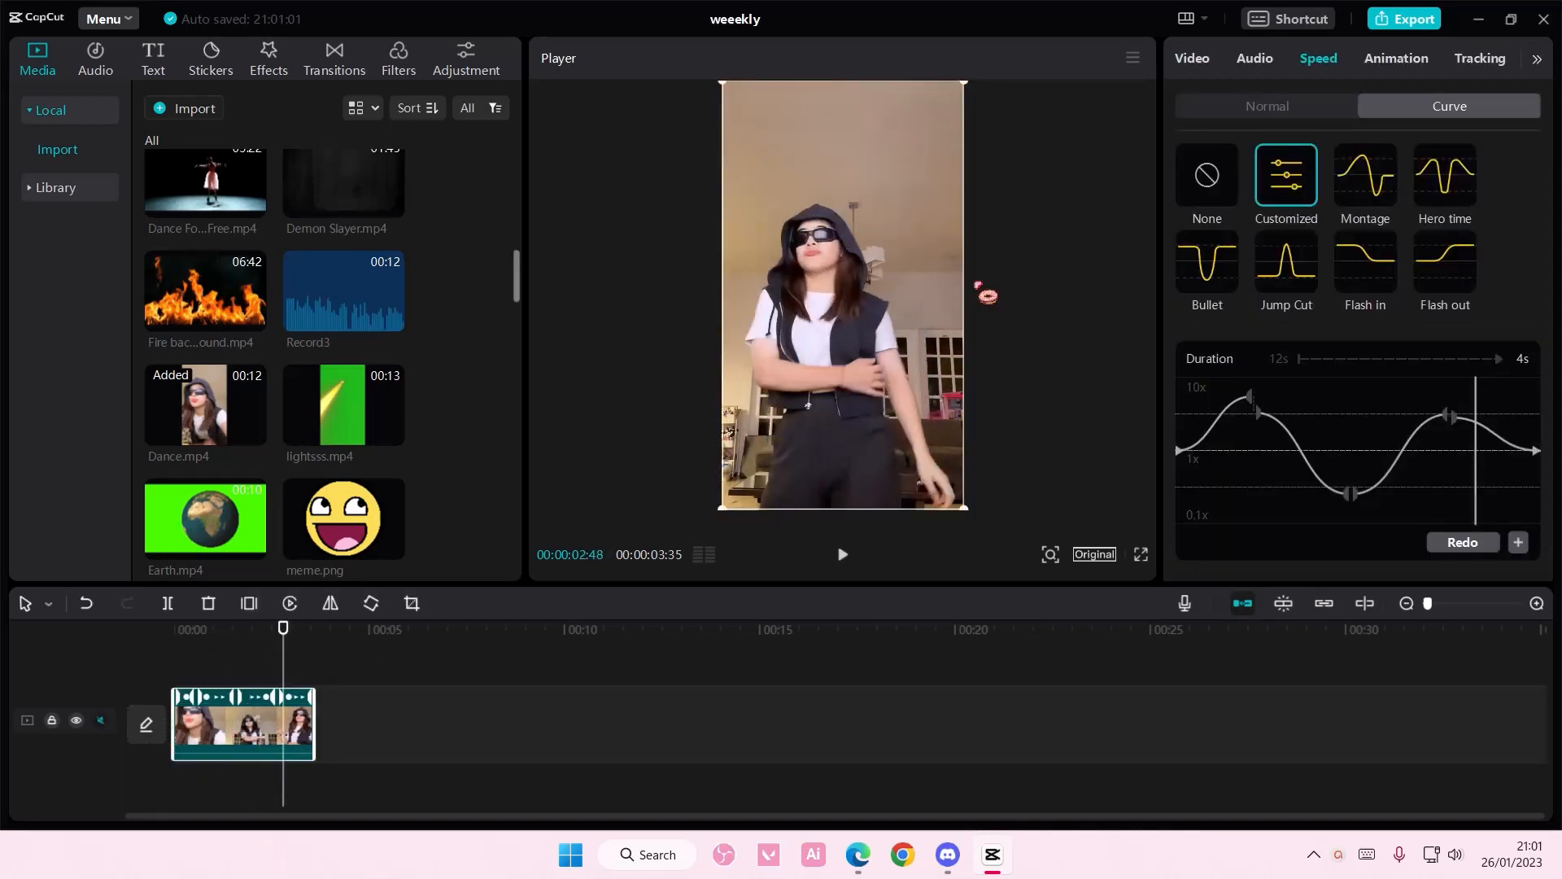
# Preview the Montage, Hero time, Jump Cut and Flash out curves, then return to Customized
pyautogui.click(1364, 174)
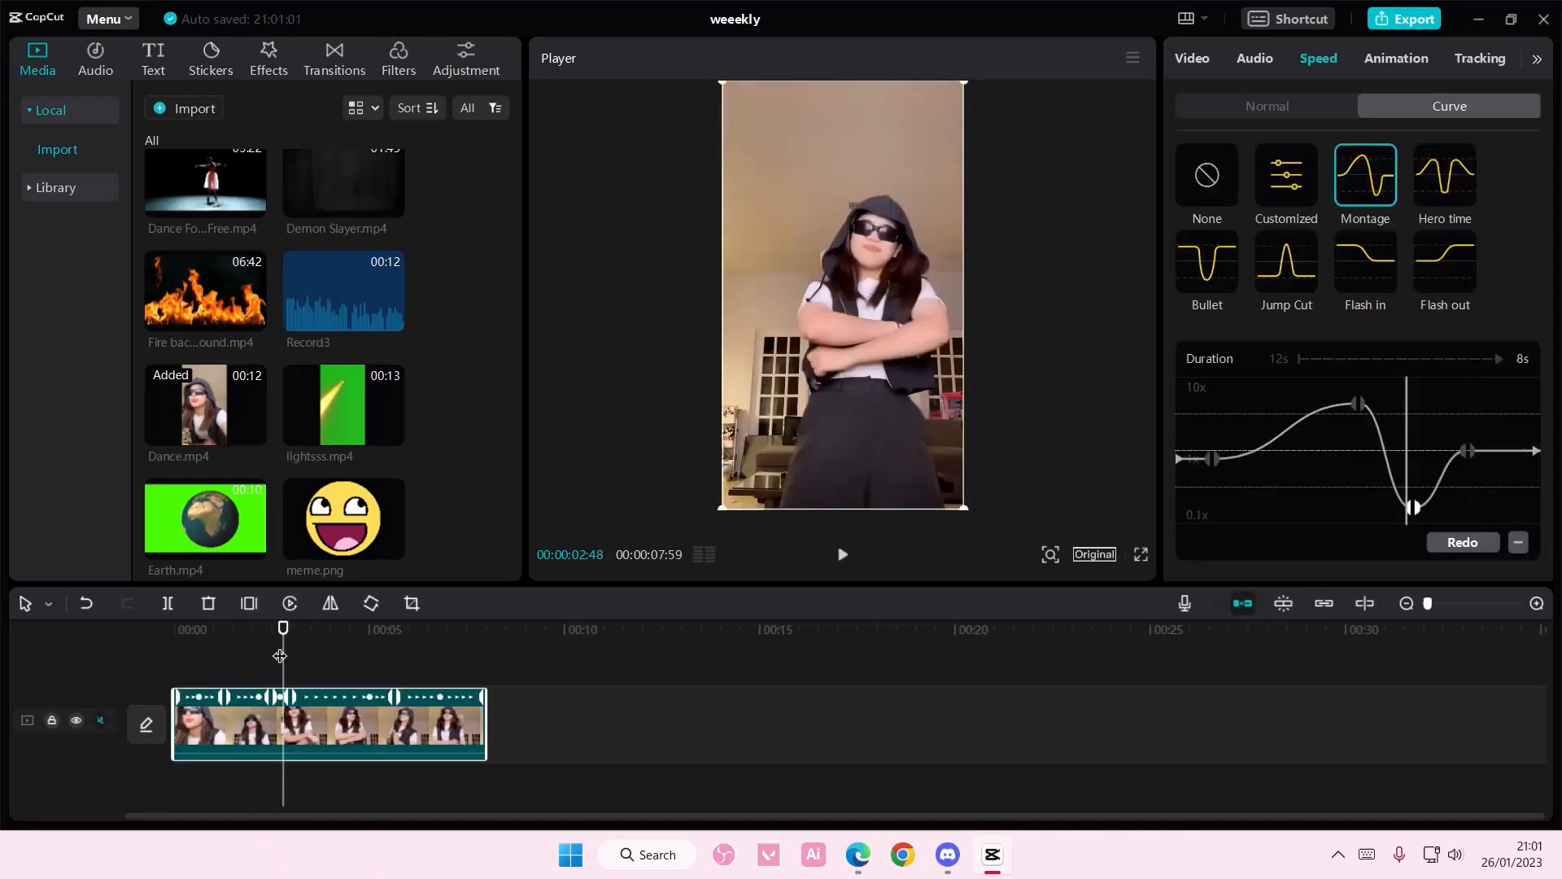
pyautogui.click(840, 554)
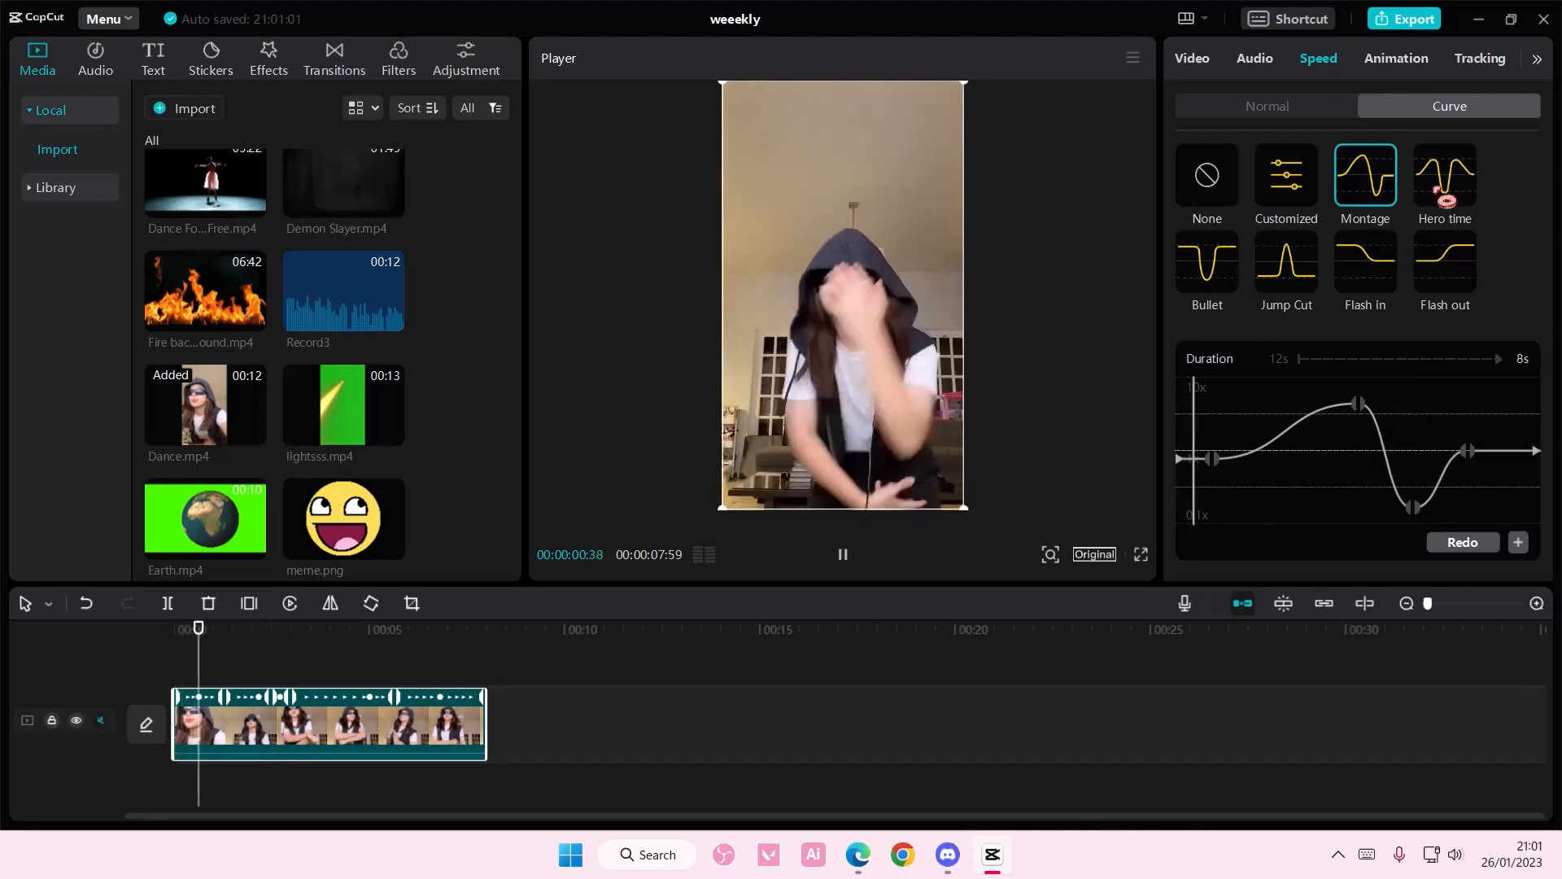
pyautogui.click(1443, 175)
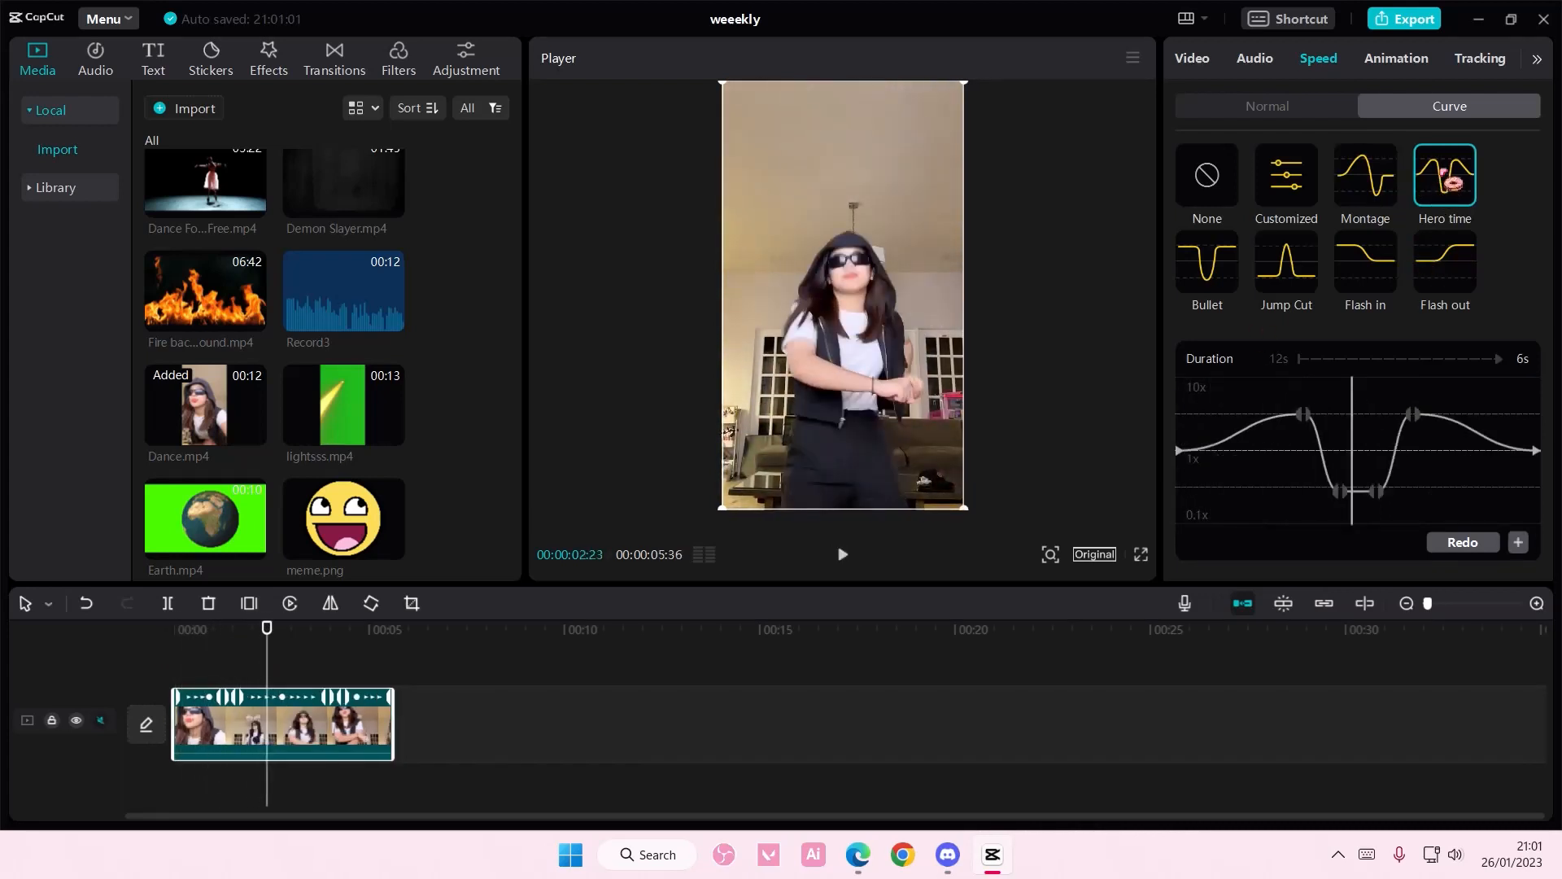
pyautogui.click(1285, 259)
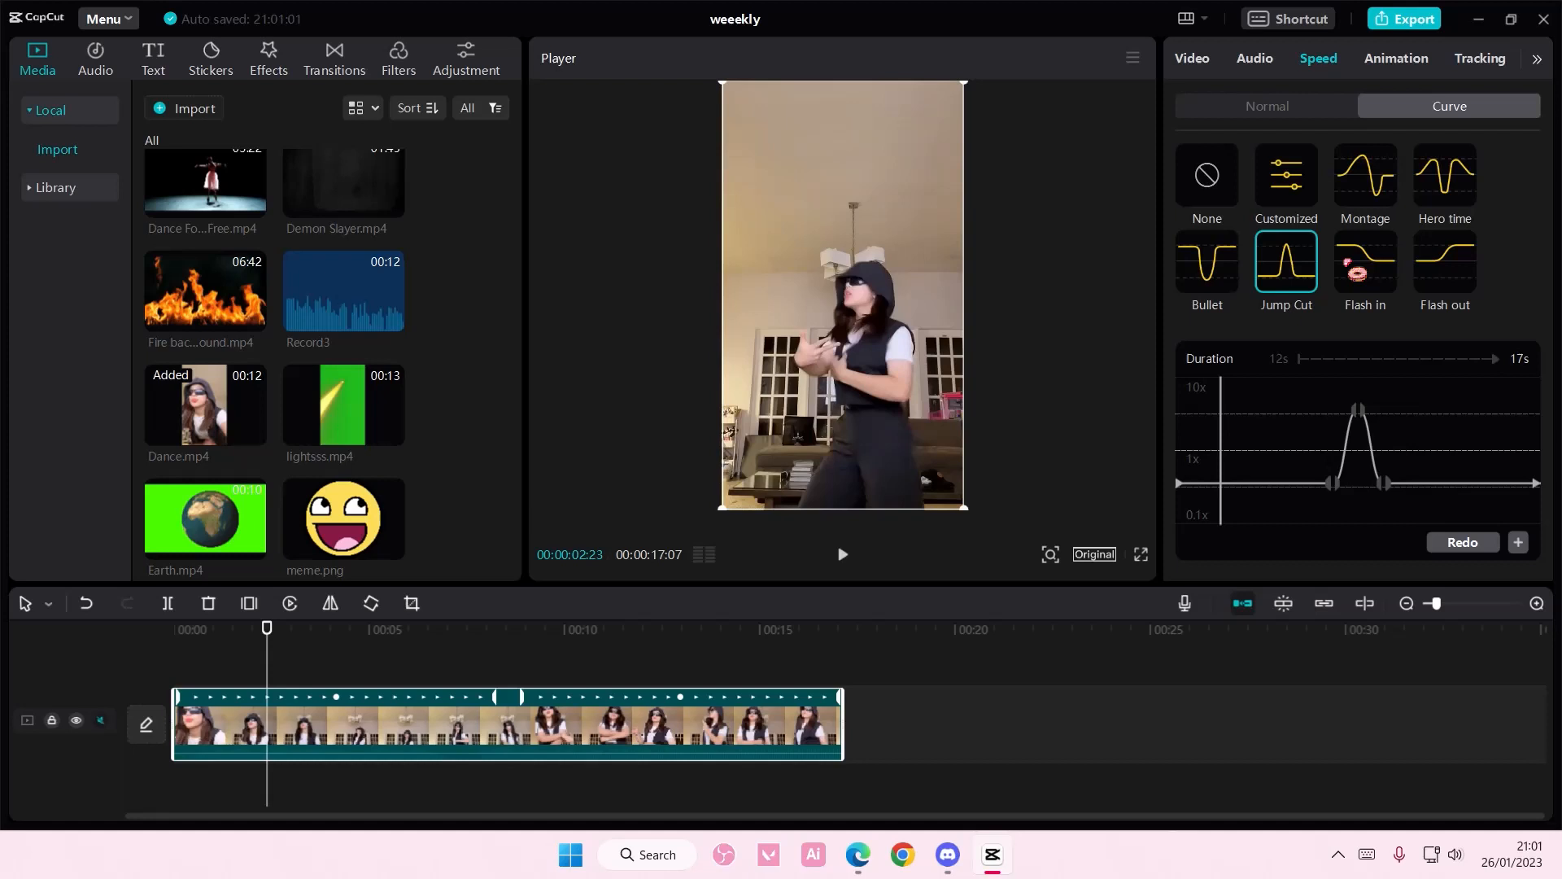
pyautogui.click(1442, 263)
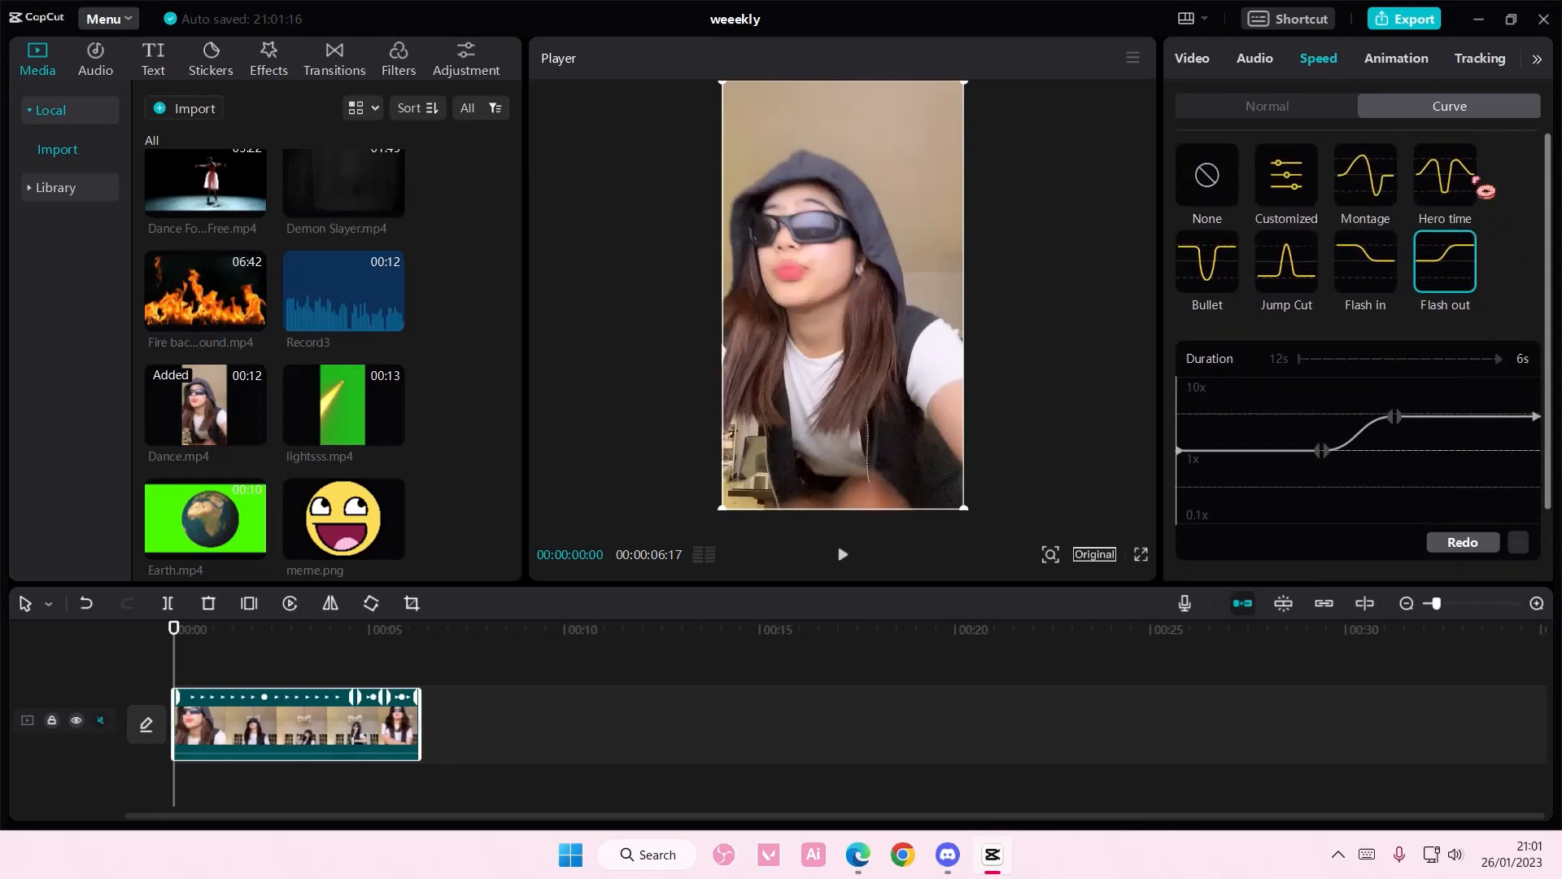
pyautogui.click(1284, 175)
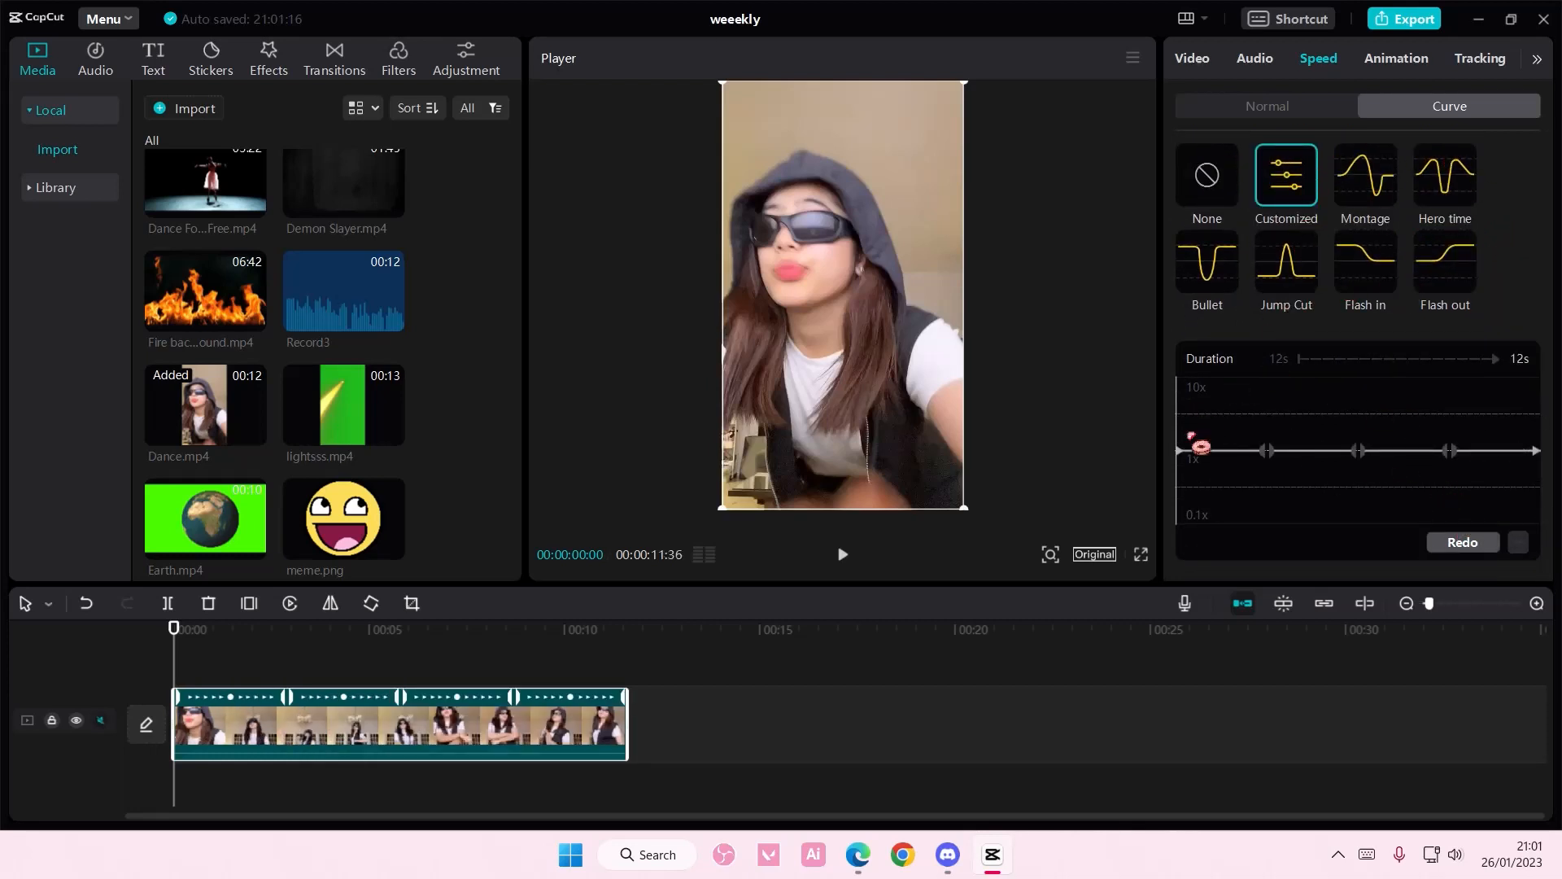
# Drag the custom curve's points up and down, then preview the roughly 10-second clip
pyautogui.moveTo(1202, 447); pyautogui.dragTo(1282, 467)
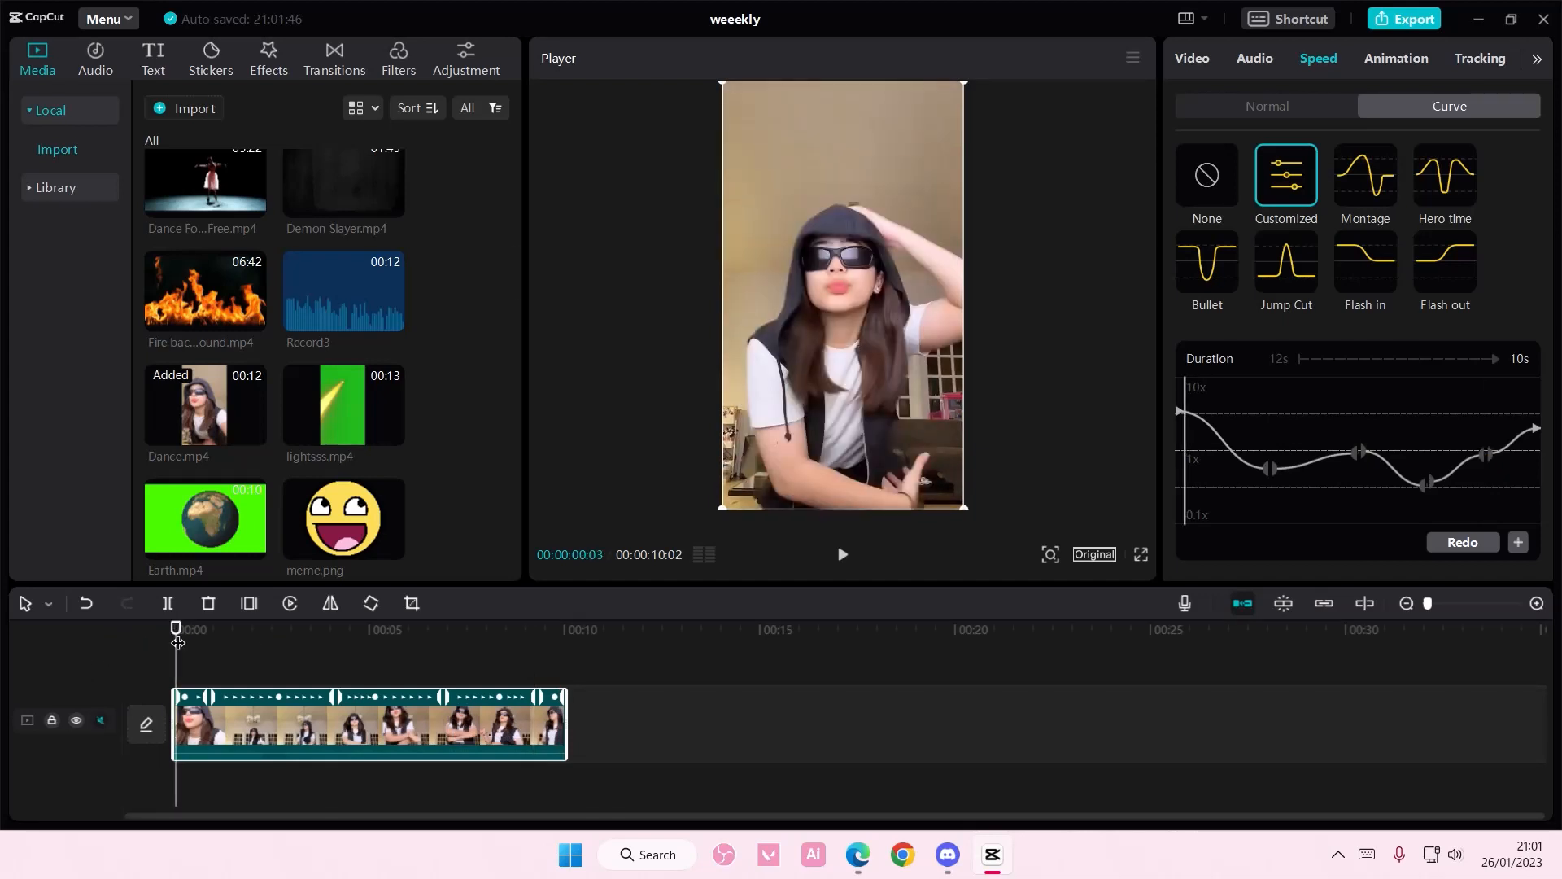
pyautogui.click(839, 555)
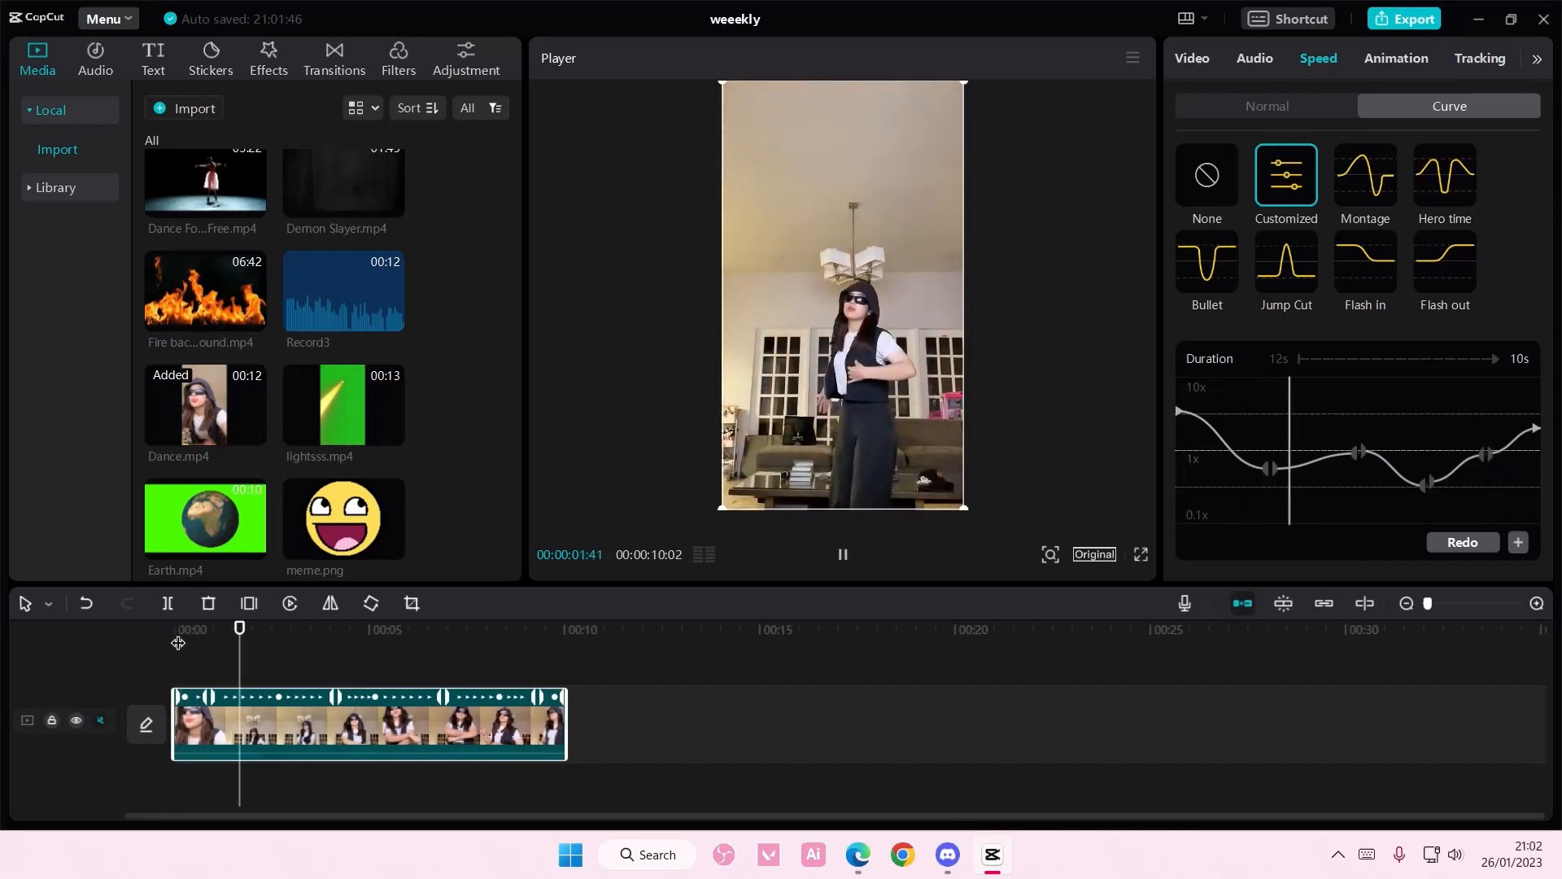